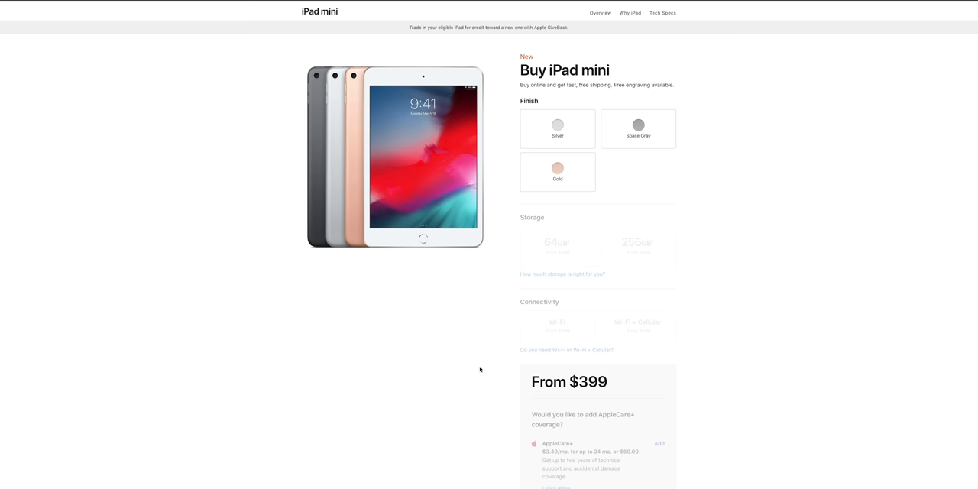
mouse_move(446, 353)
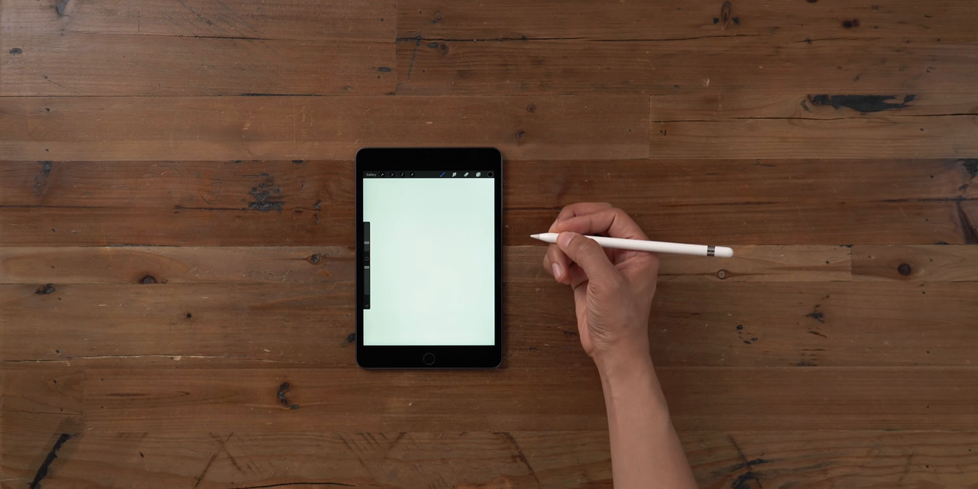
drag(363, 195, 382, 202)
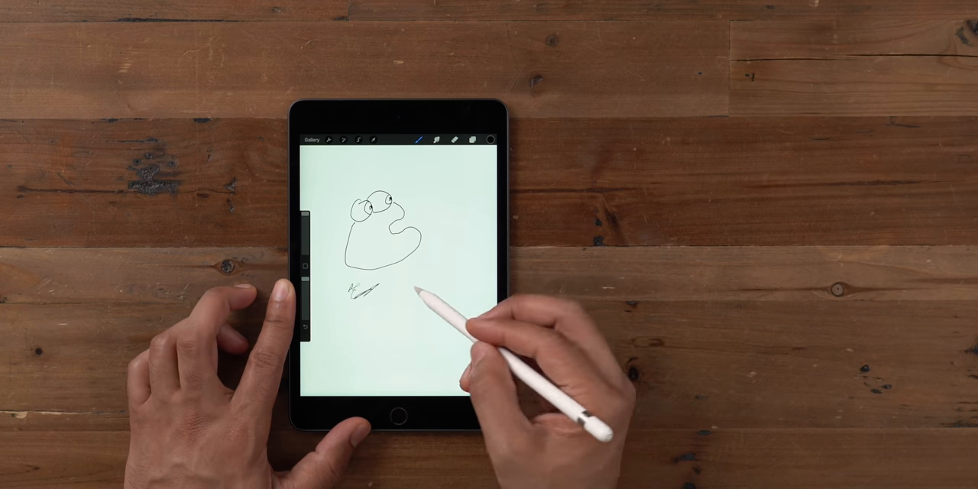
drag(410, 293, 428, 309)
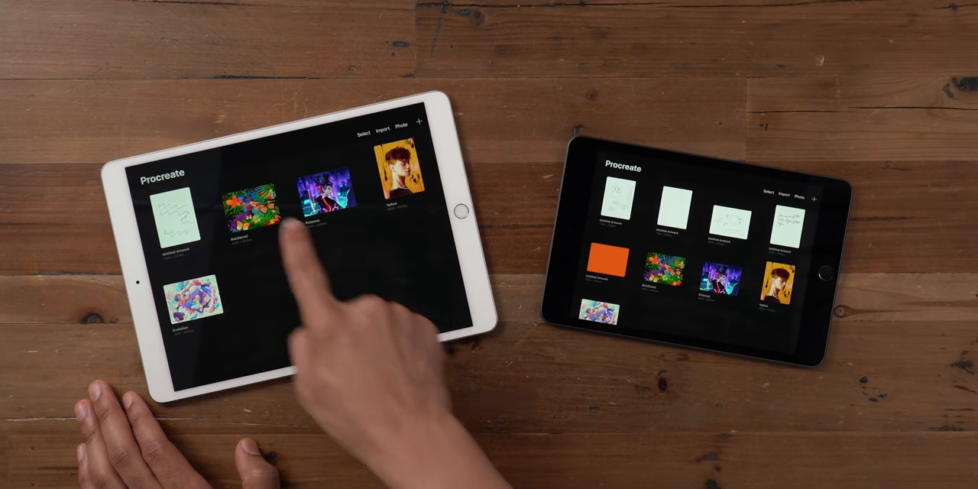
click(247, 206)
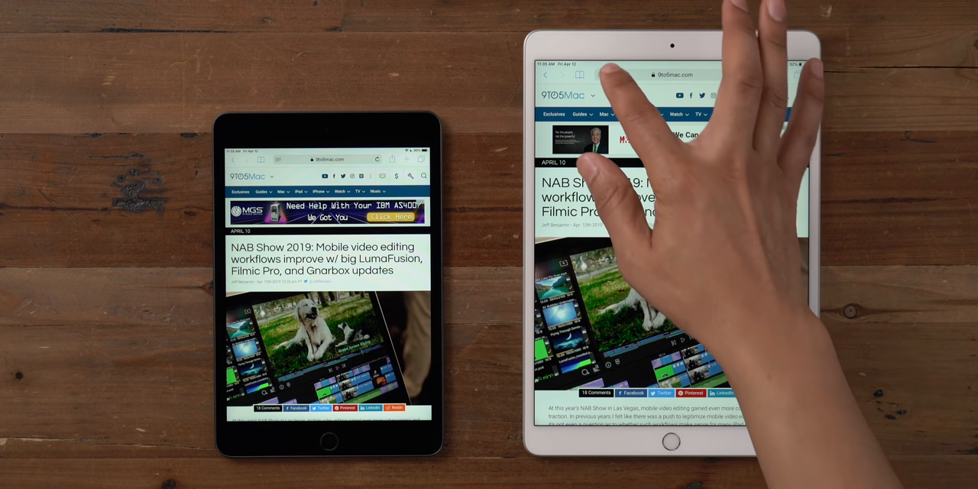
click(601, 73)
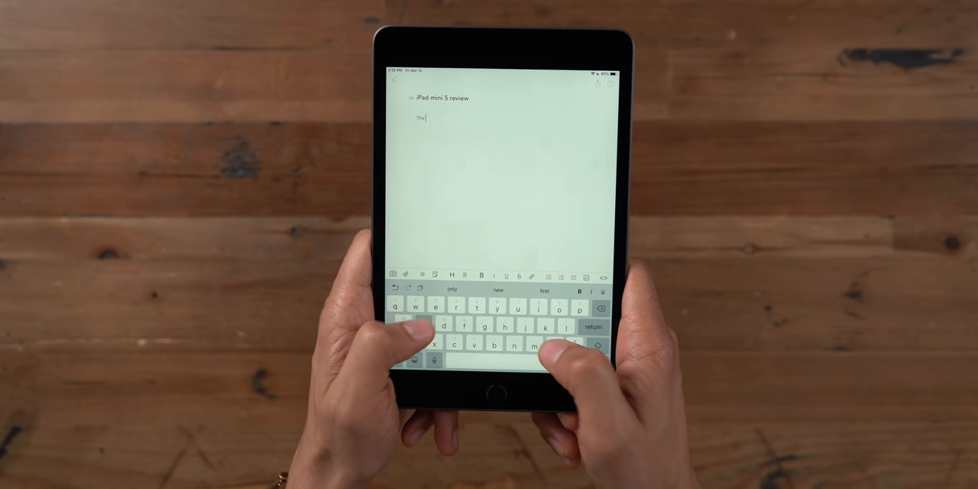
text(small size)
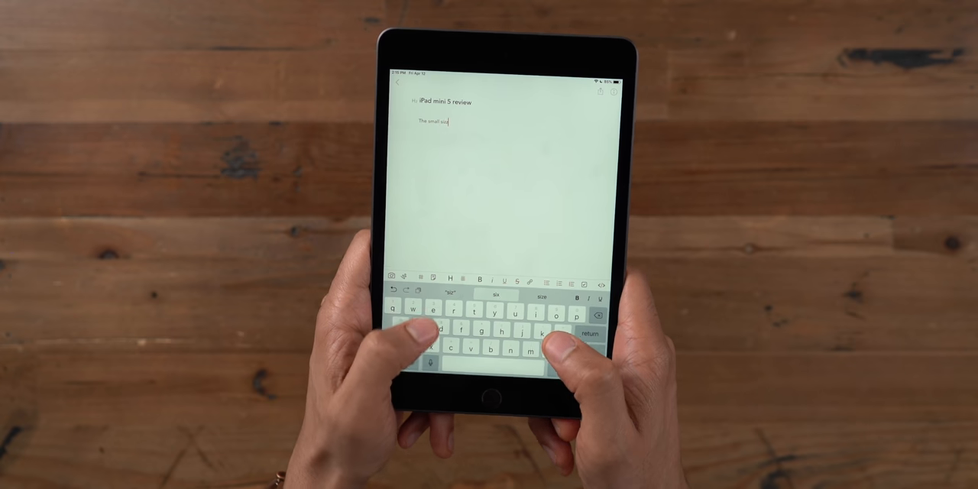
text(of the mini makes it much more pleasant to type on.)
text(But this? This ain't fun at all.)
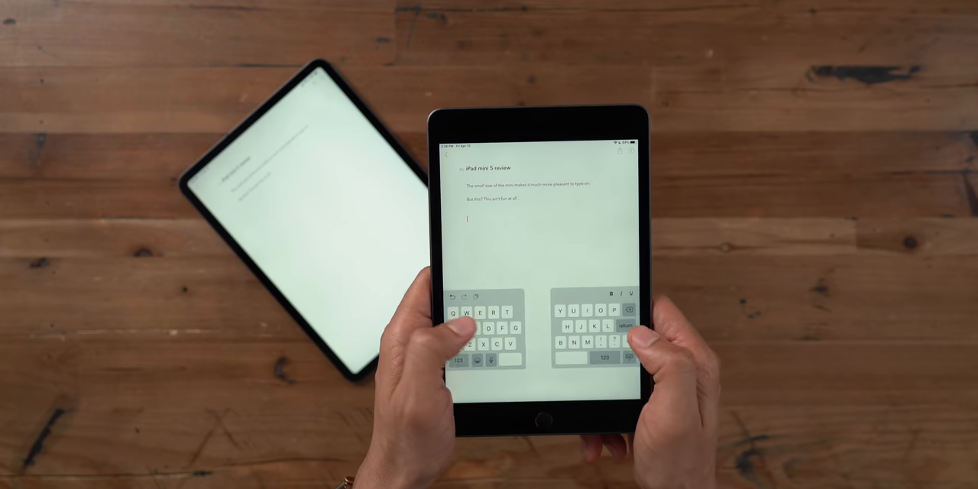
text(Type)
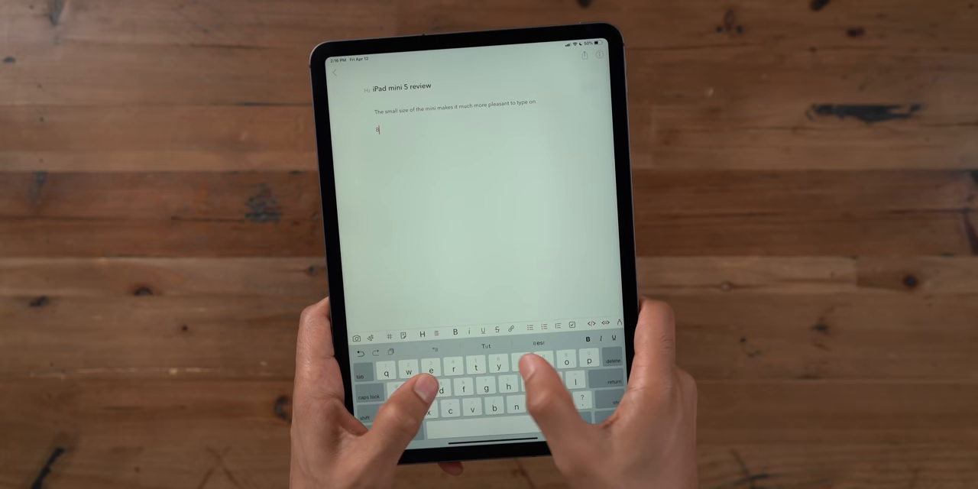
text(But this)
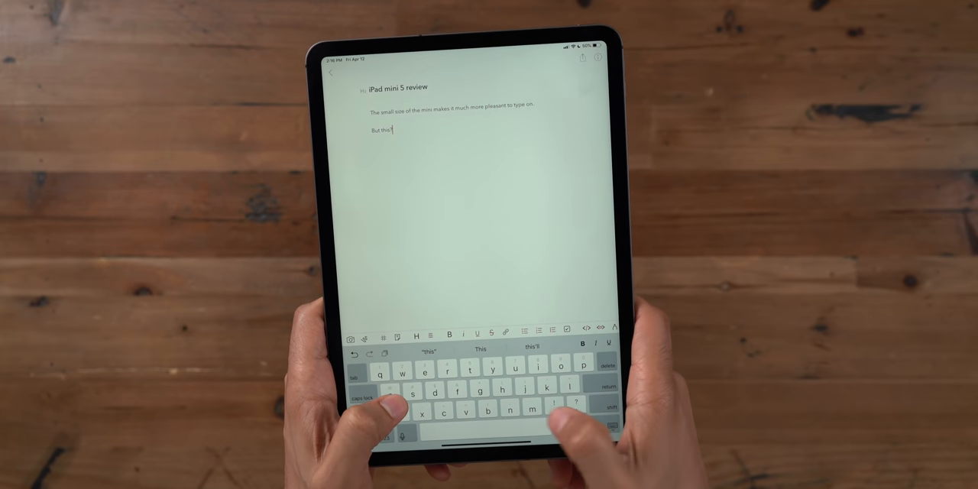